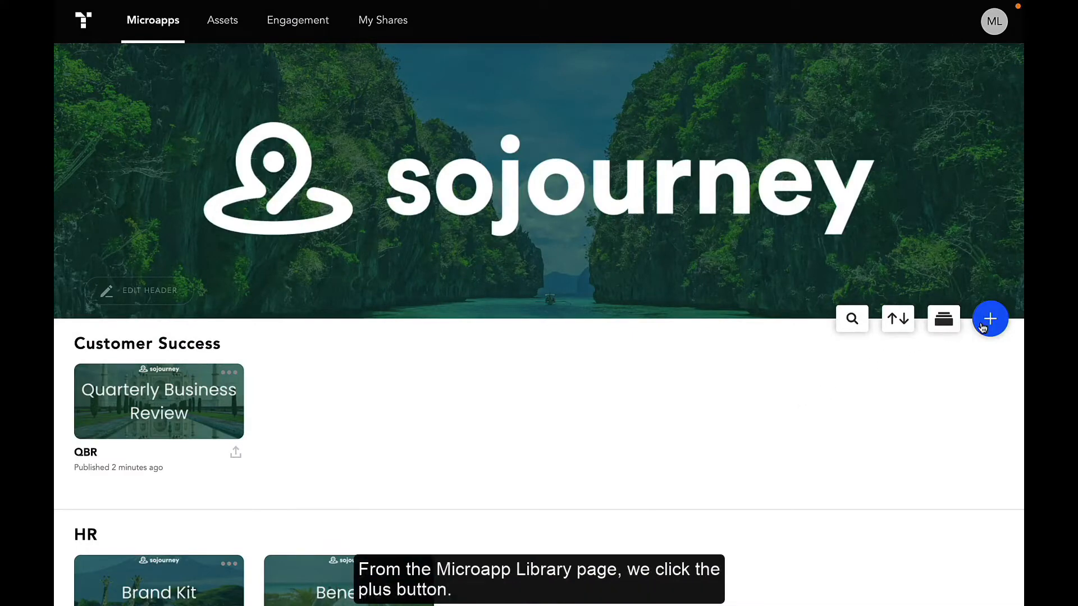
Create a microapp named 'New York City' in Desktop Wide format after briefly trying Tablet
click(990, 318)
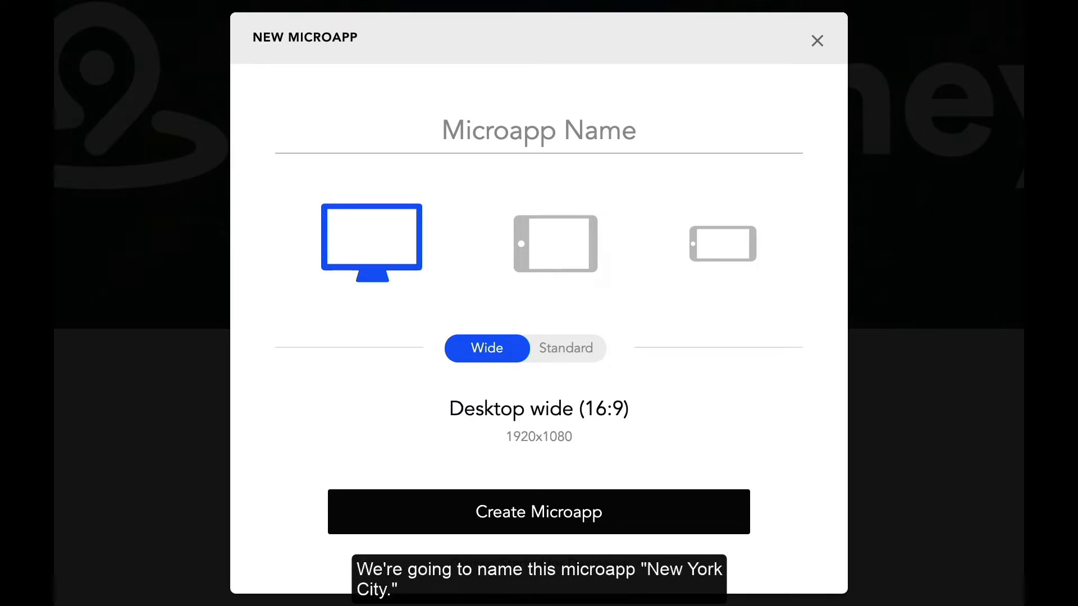
text(N)
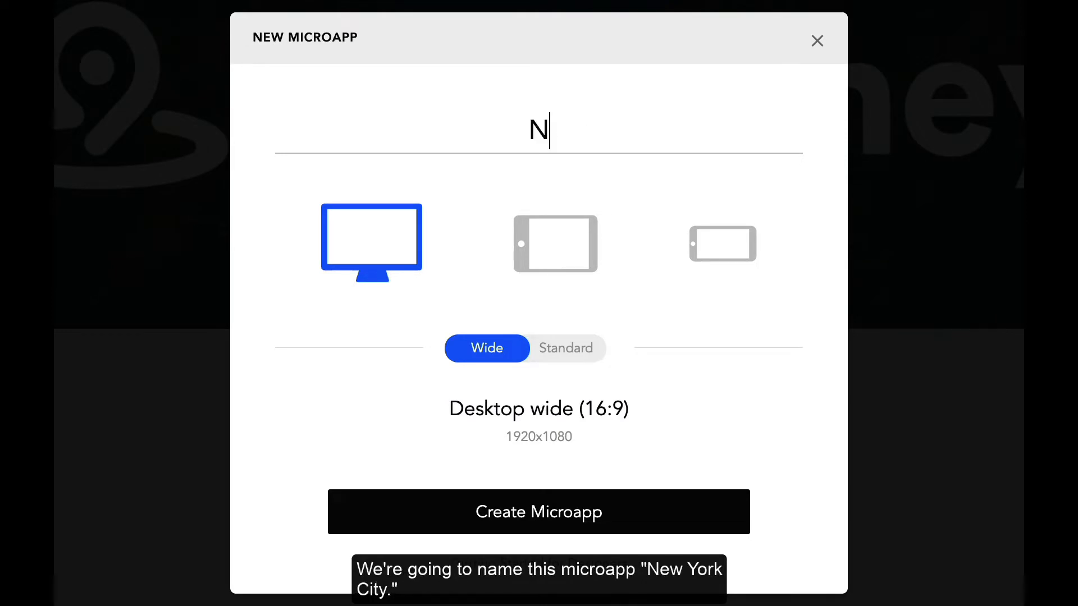
text(ew York)
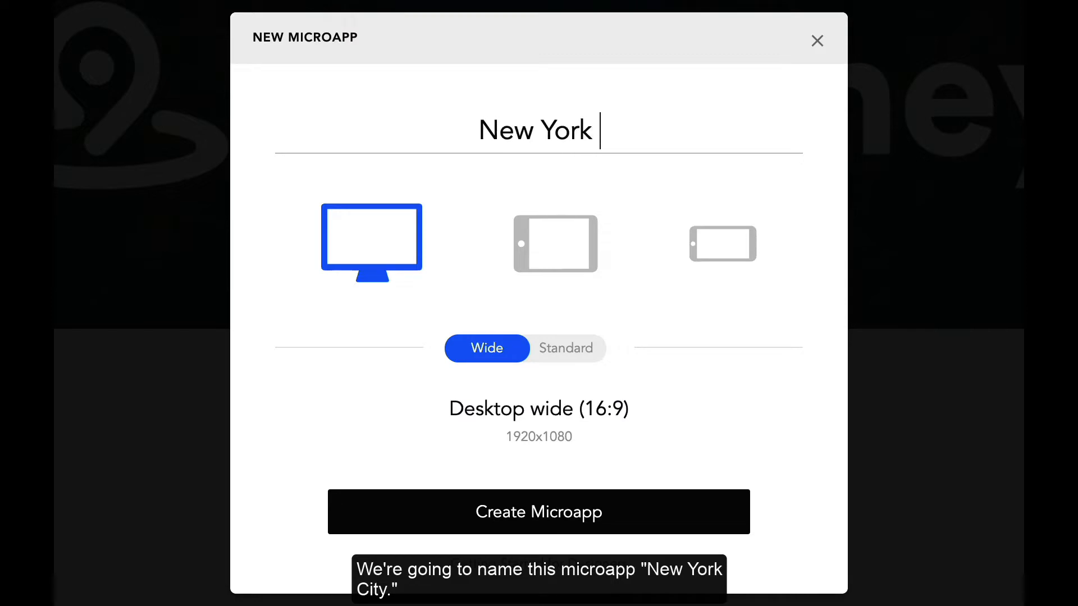
text(City)
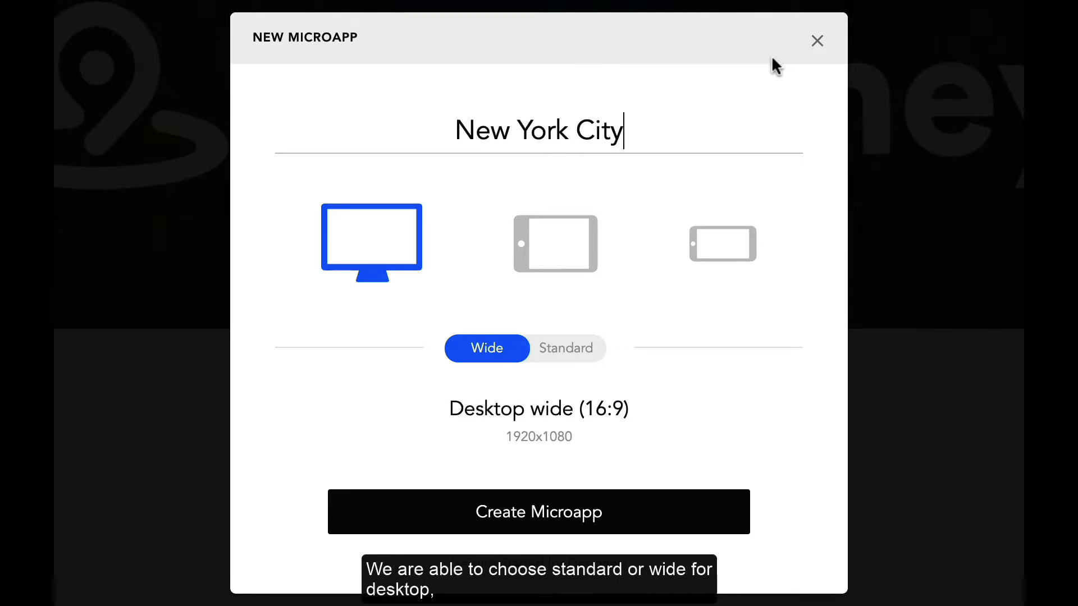
click(554, 242)
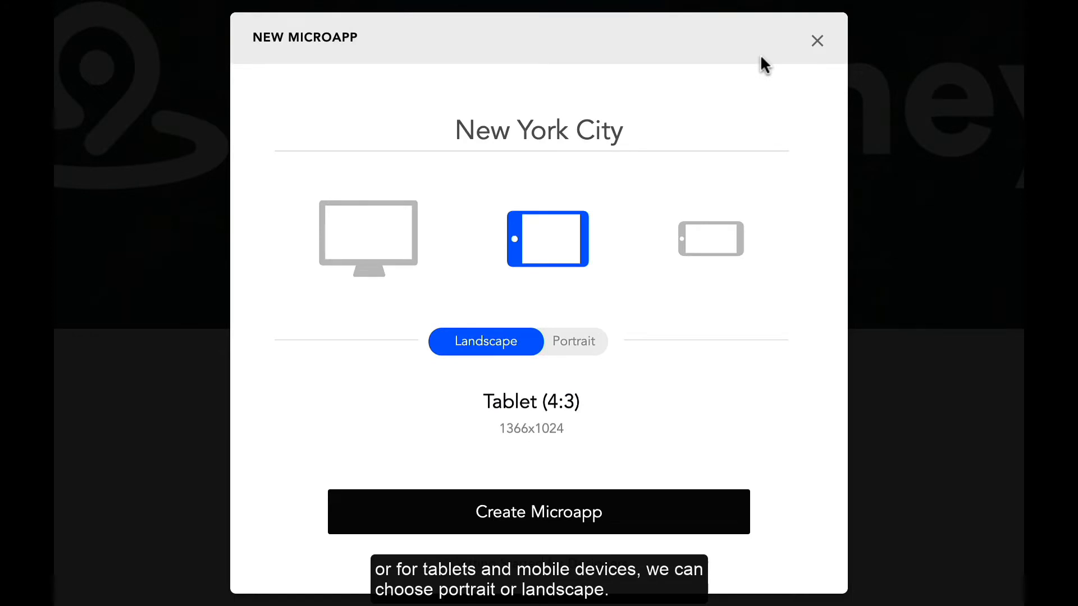
click(368, 237)
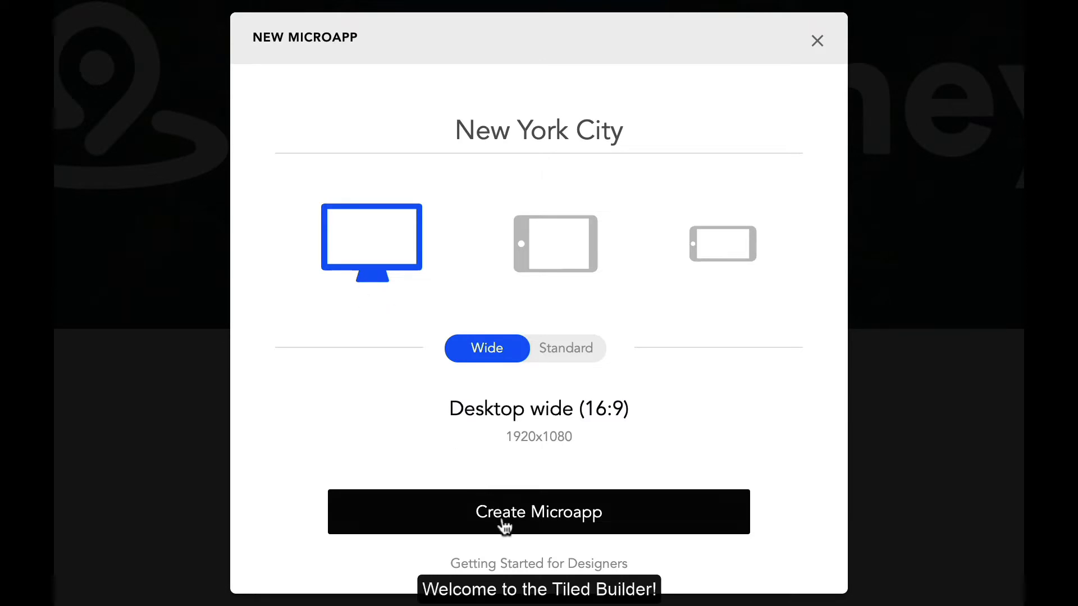
click(538, 511)
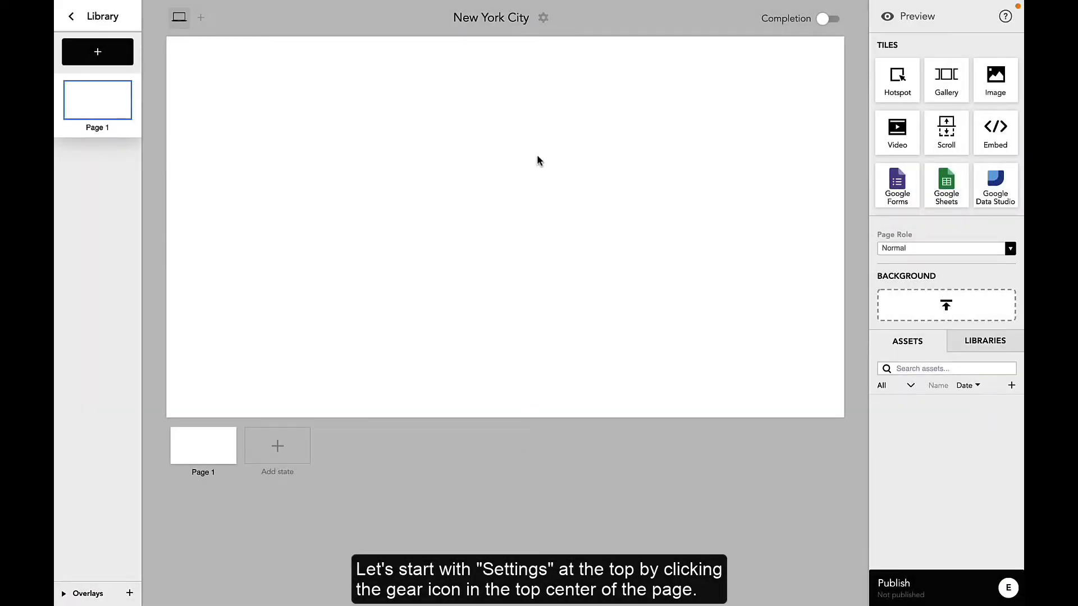
In Settings, retitle the microapp and set Tiled_Screen_1.png as its cover image
click(543, 16)
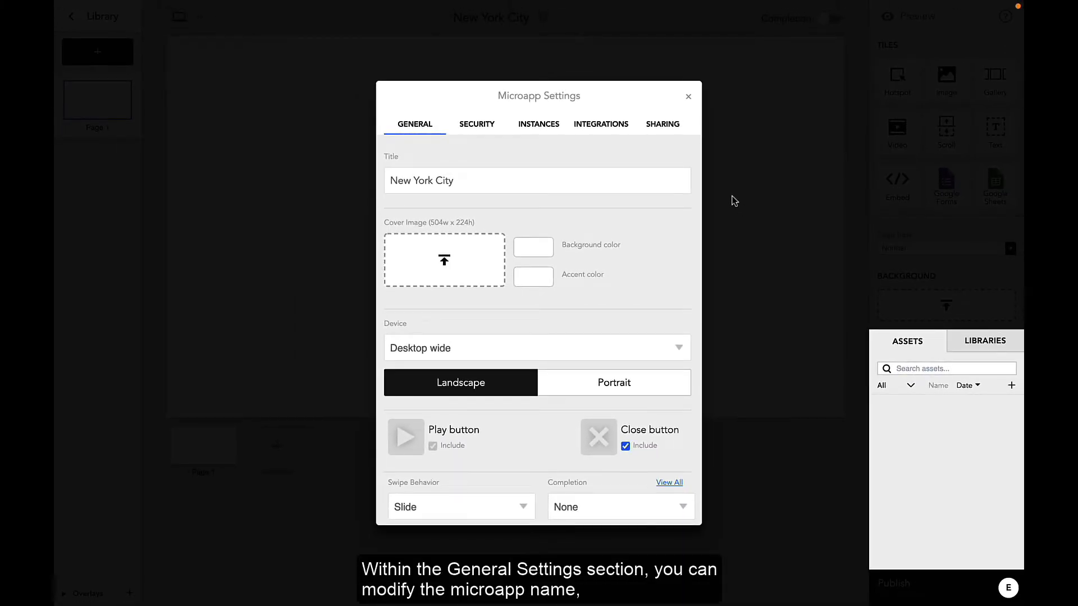
click(537, 180)
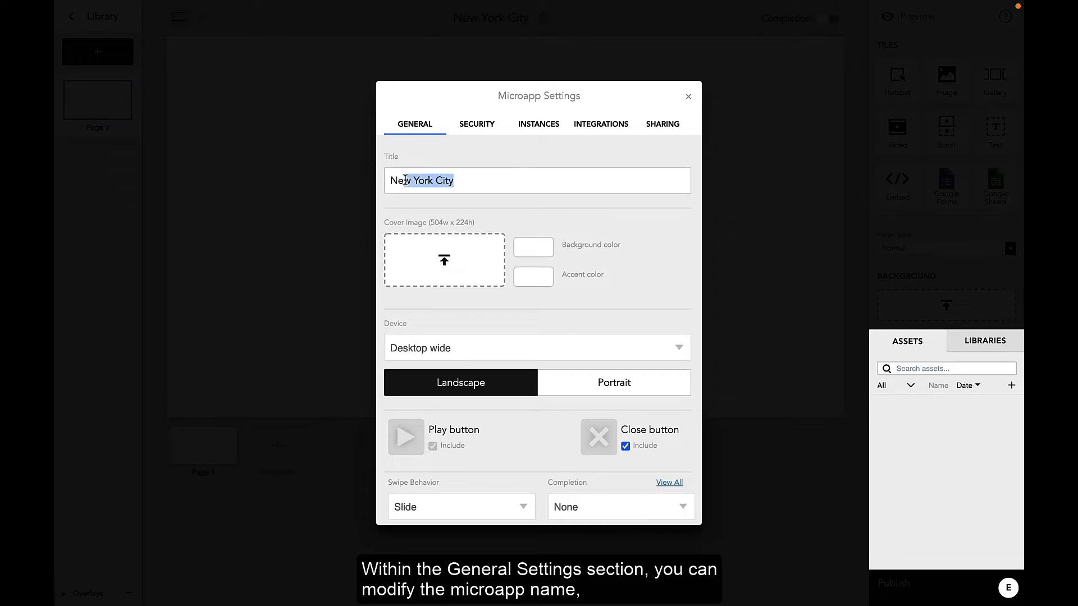
click(444, 259)
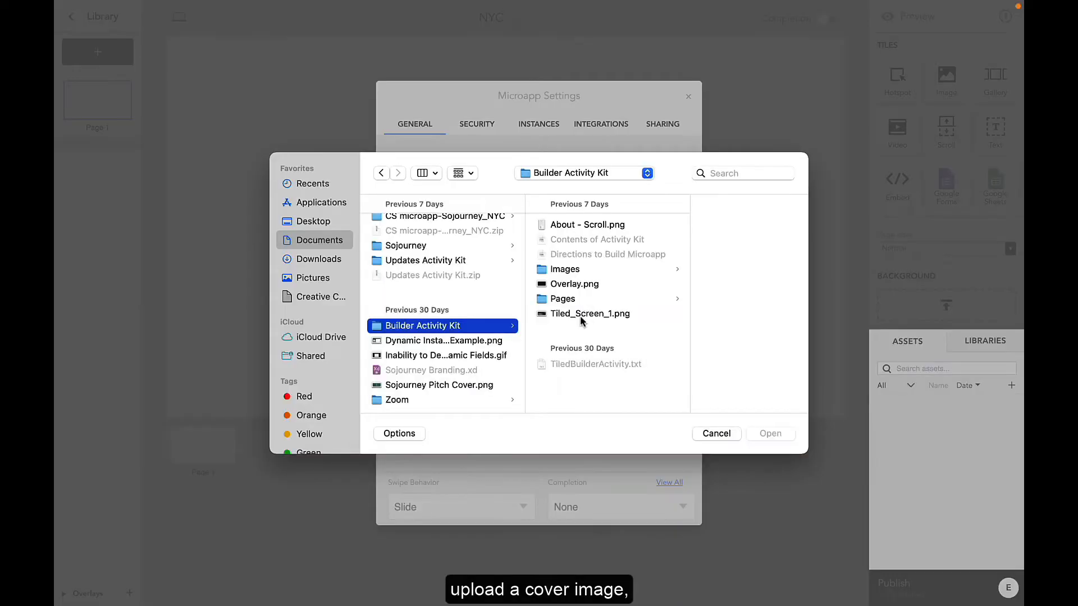
click(770, 433)
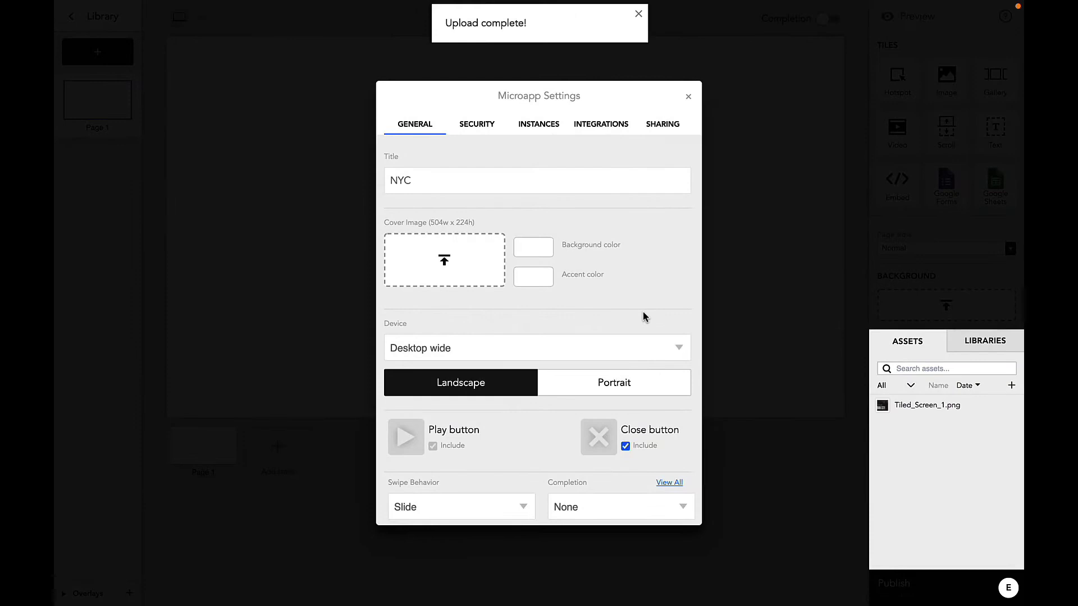
click(926, 405)
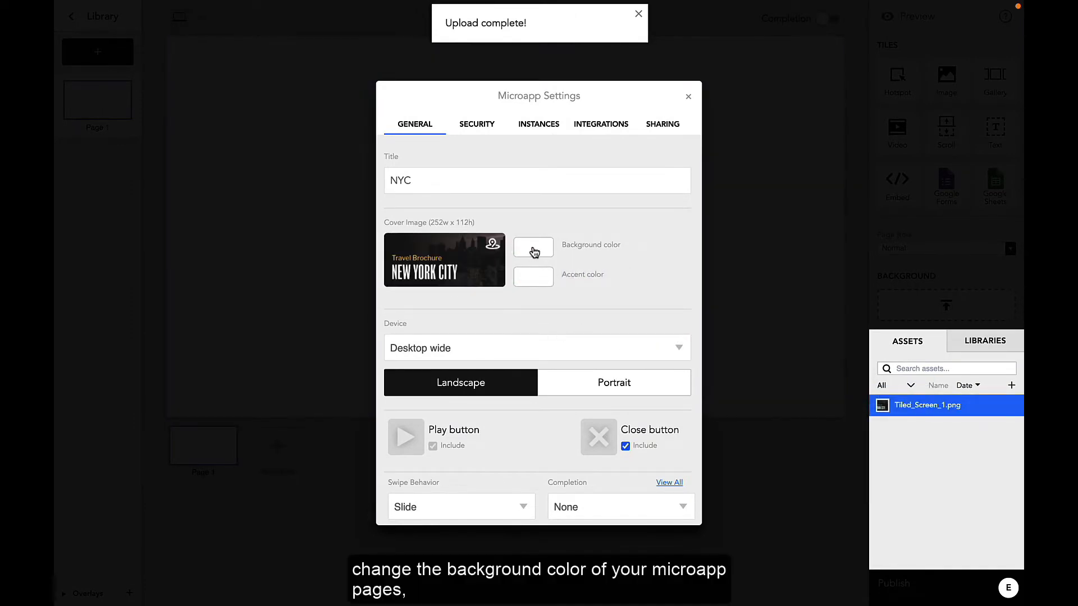
Set the page background colour to black, keep Slide as the transition, and close Settings
click(533, 247)
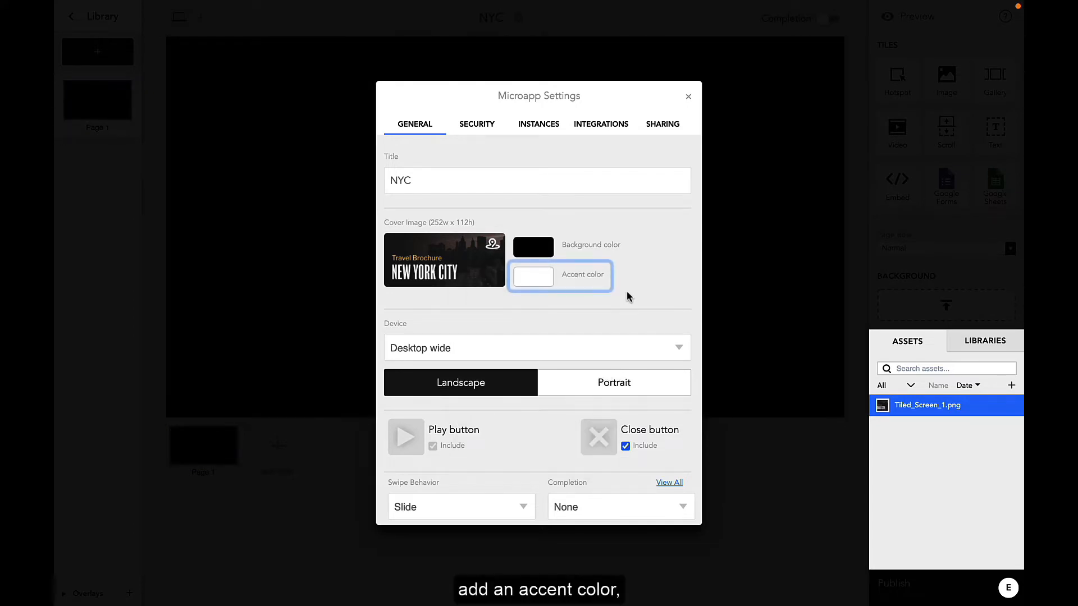
click(536, 347)
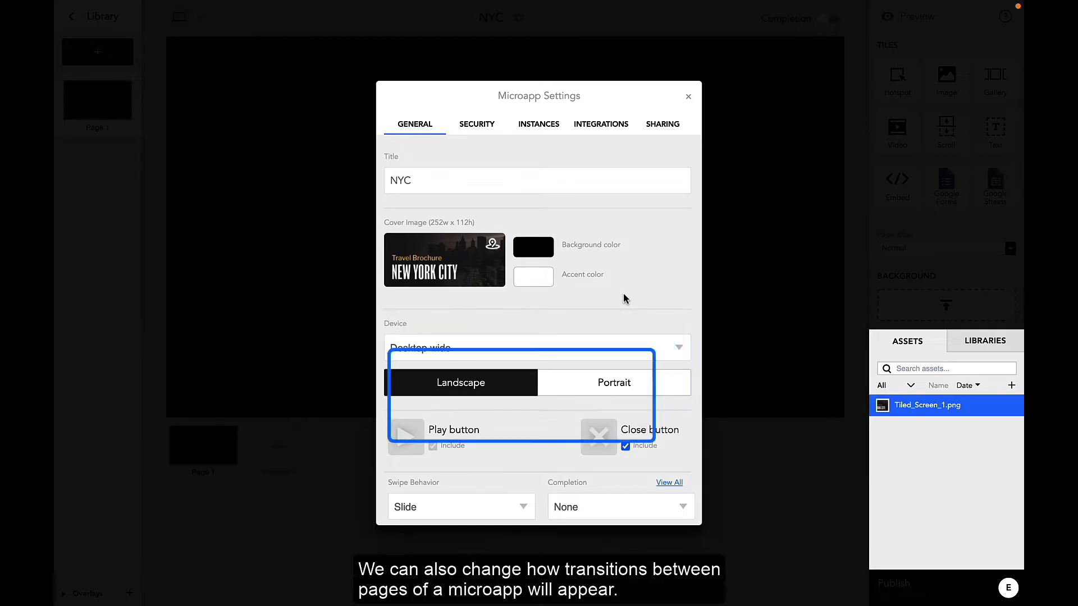
click(460, 506)
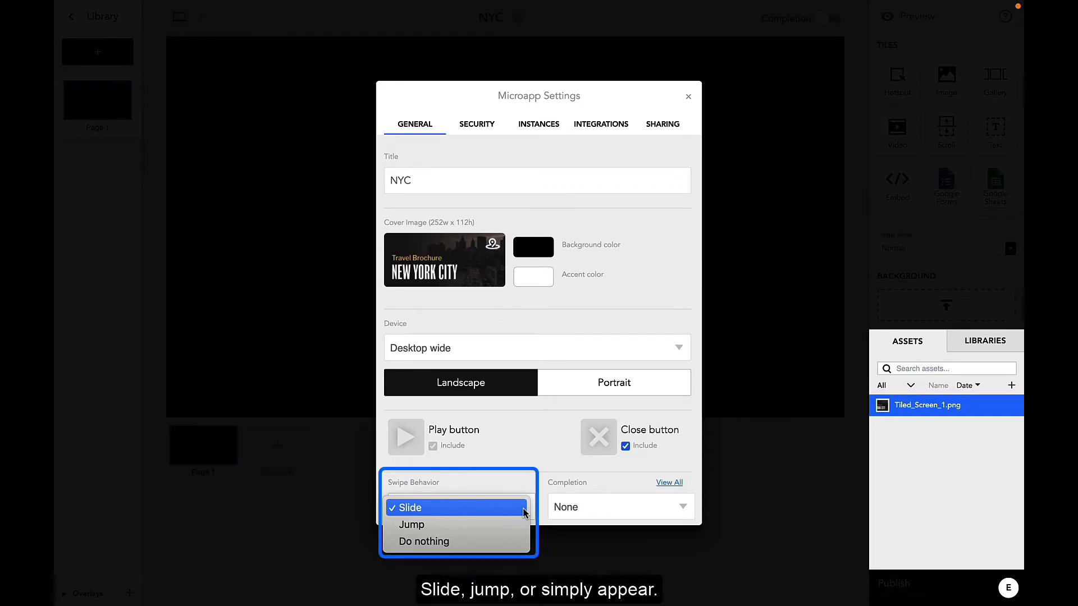
click(410, 508)
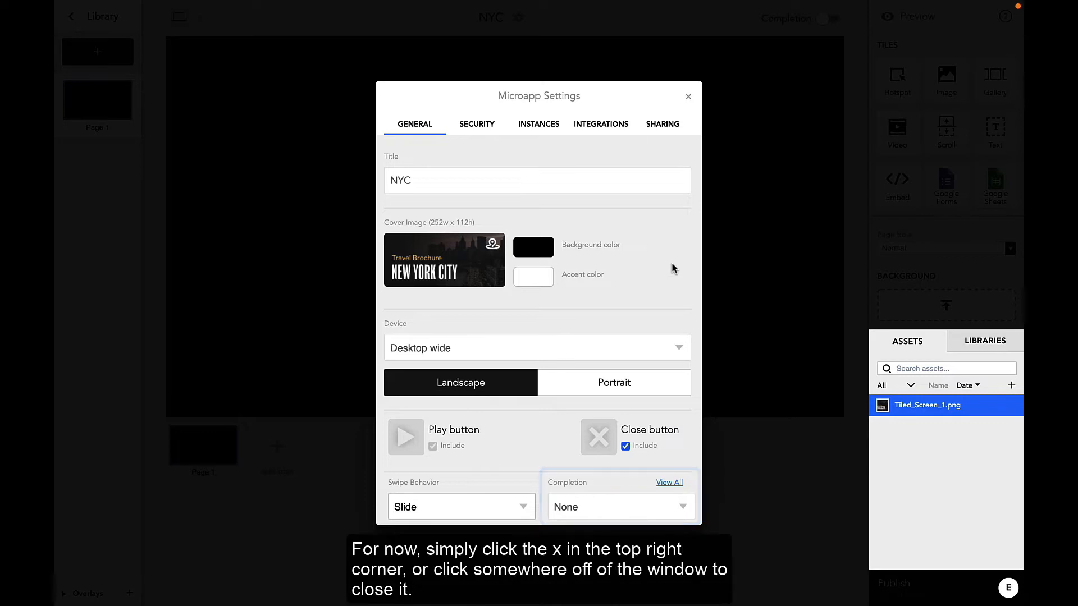
click(687, 97)
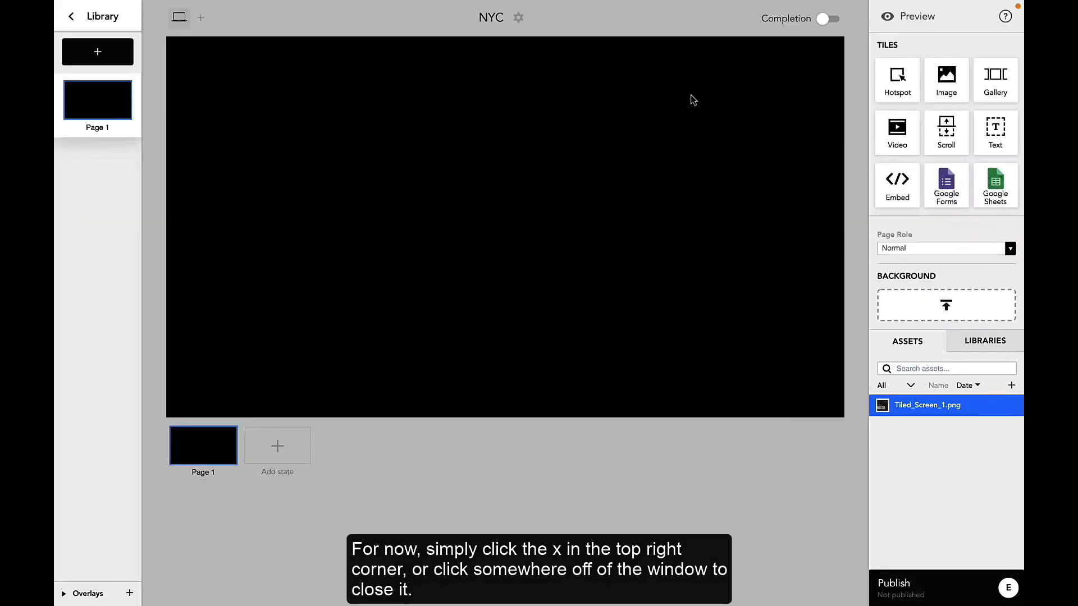
mouse_move(714, 246)
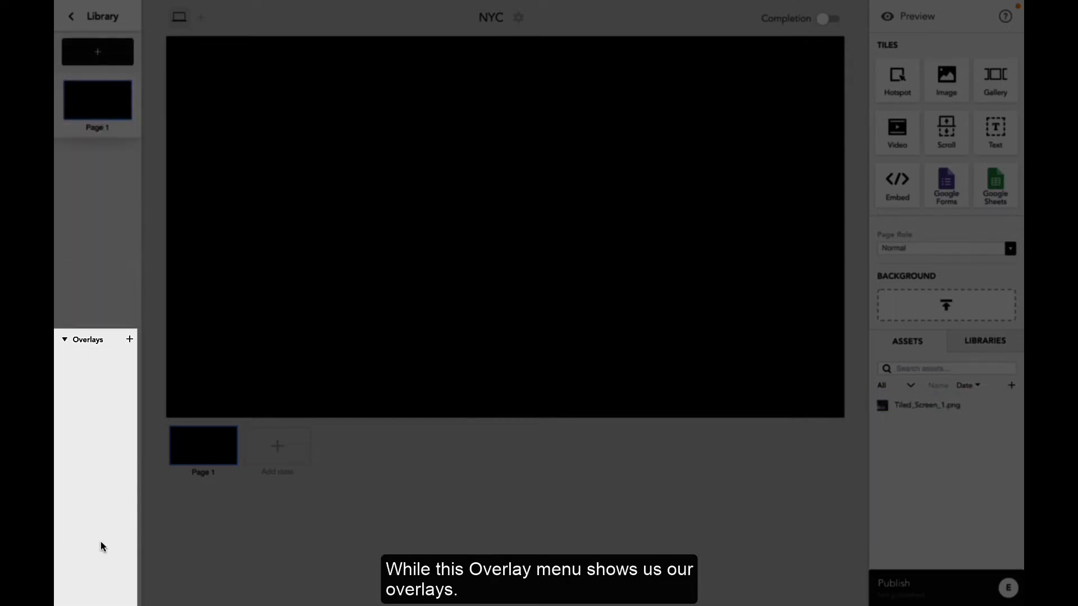
mouse_move(112, 513)
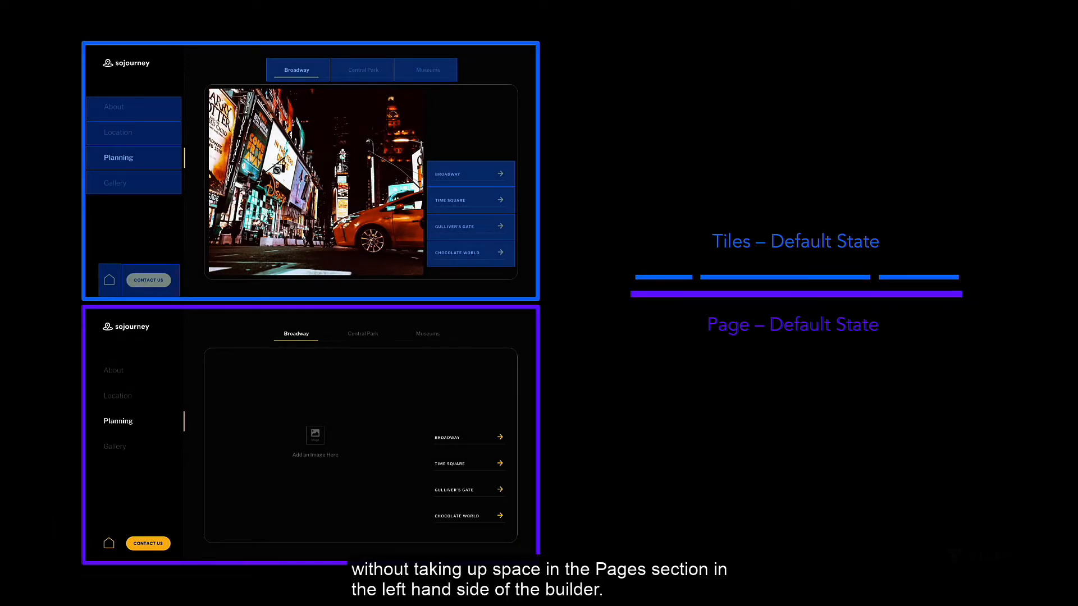
Browse the Planning page states in the Library and start choosing a background image for Page 1
click(363, 69)
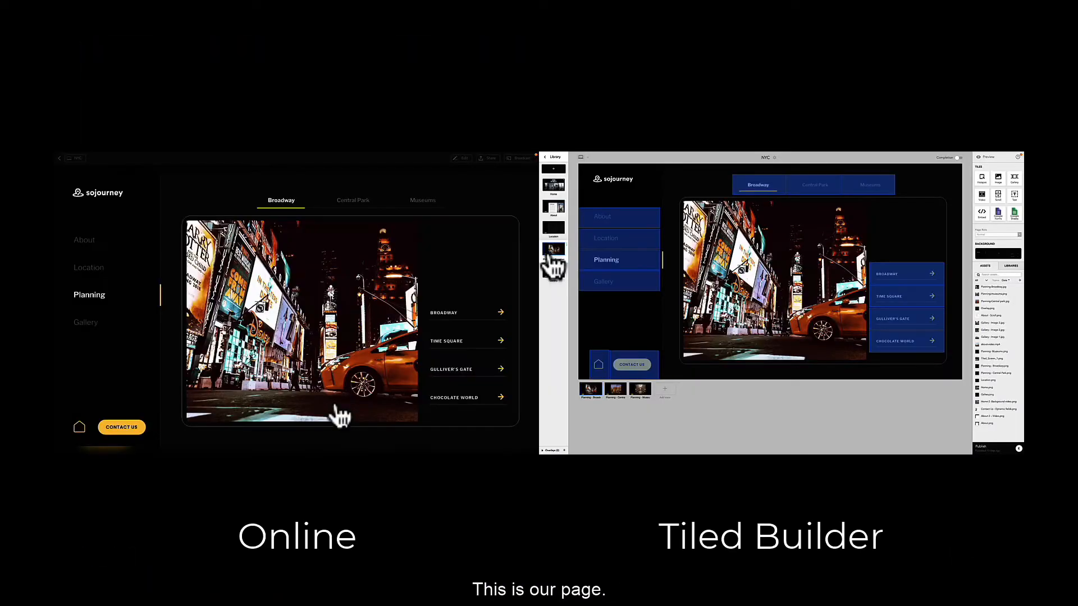
click(352, 200)
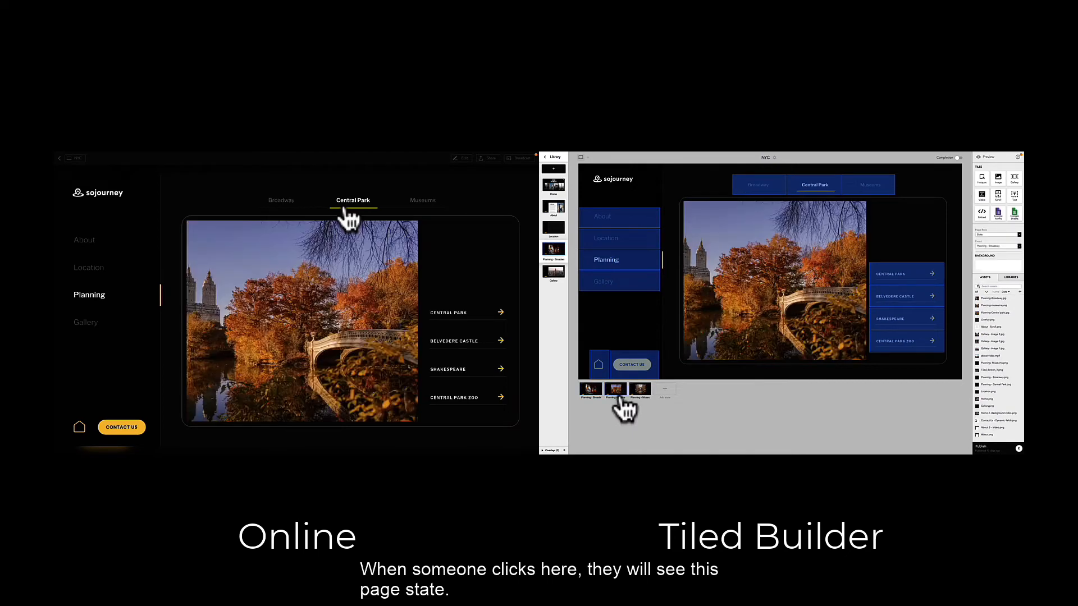
click(422, 199)
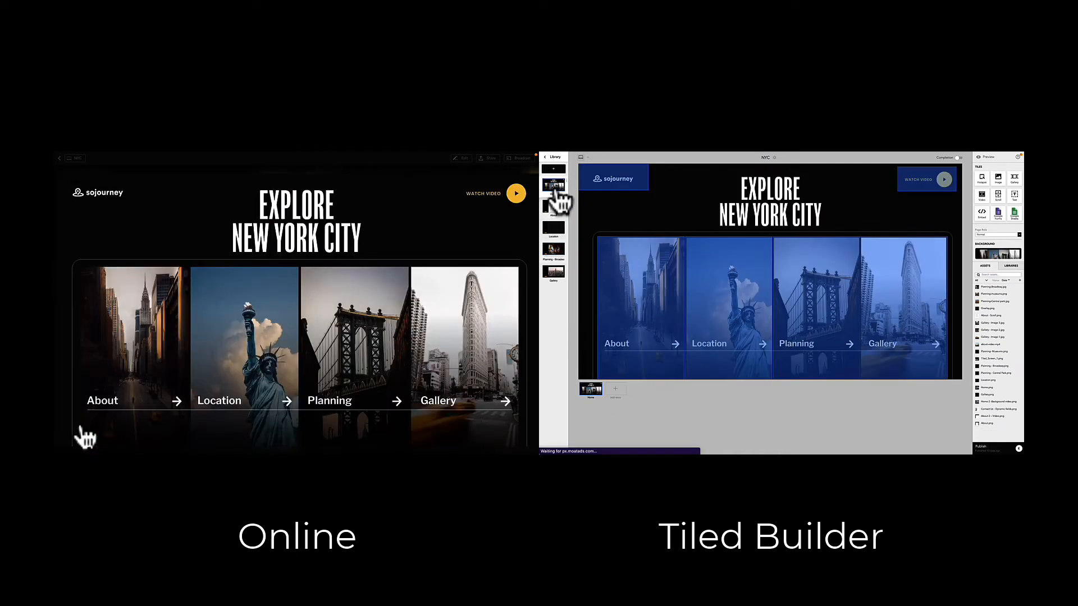
click(926, 178)
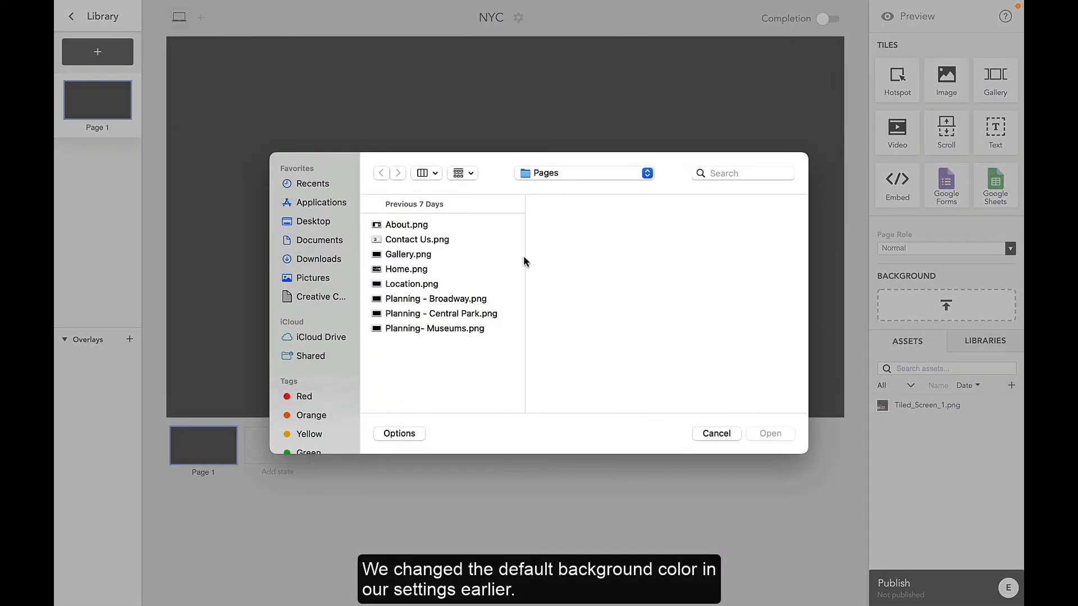
Upload Home.png as Page 1's background, continuing past the size warning
click(406, 268)
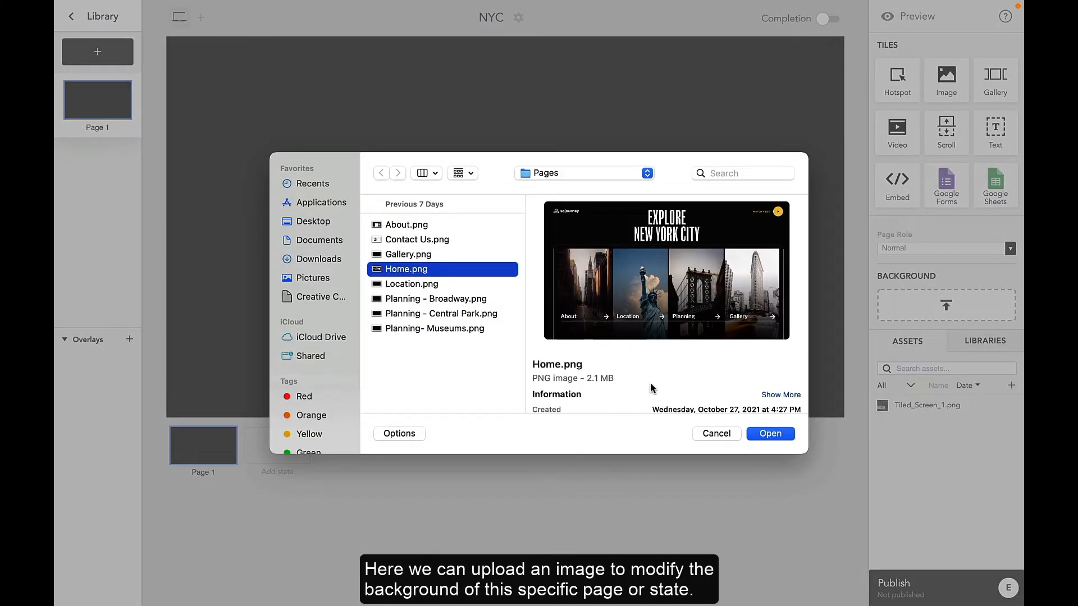
click(770, 434)
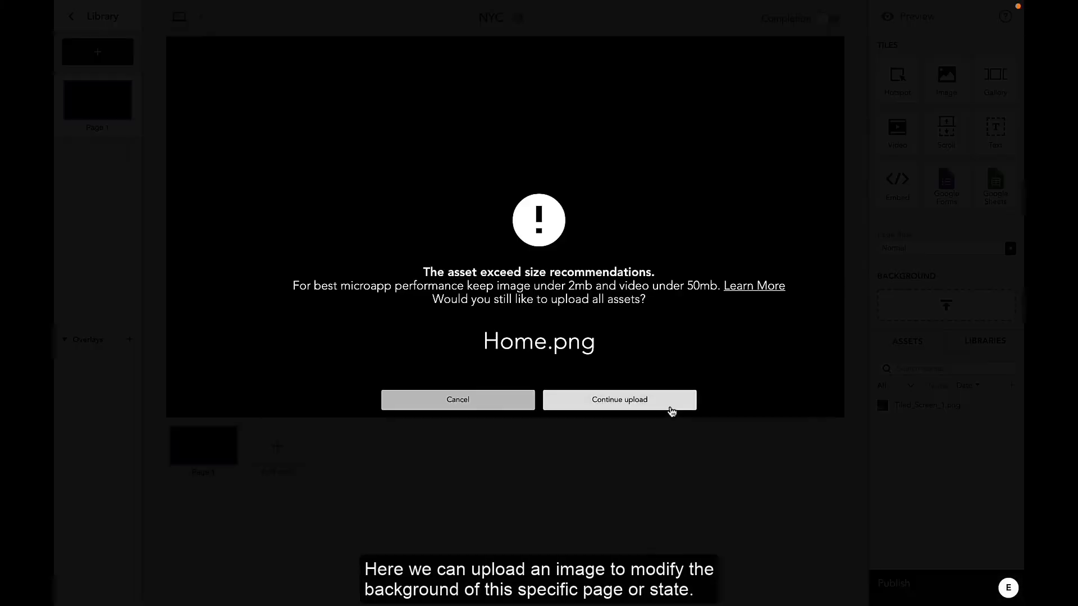
click(619, 400)
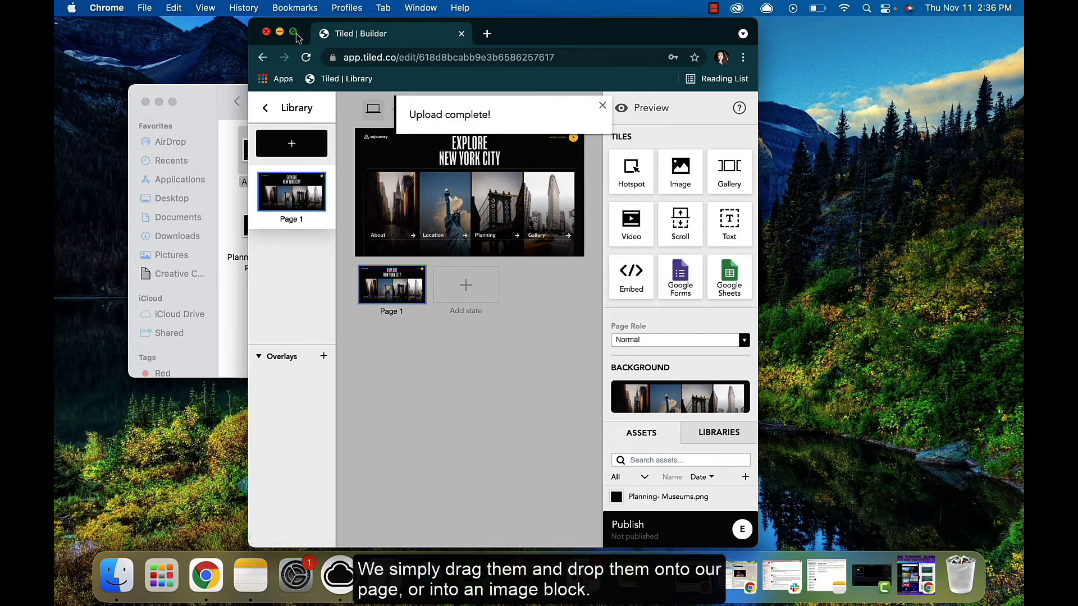
Maximize the builder, add Page 2 with Location.png as background, and place a video tile on it
click(293, 32)
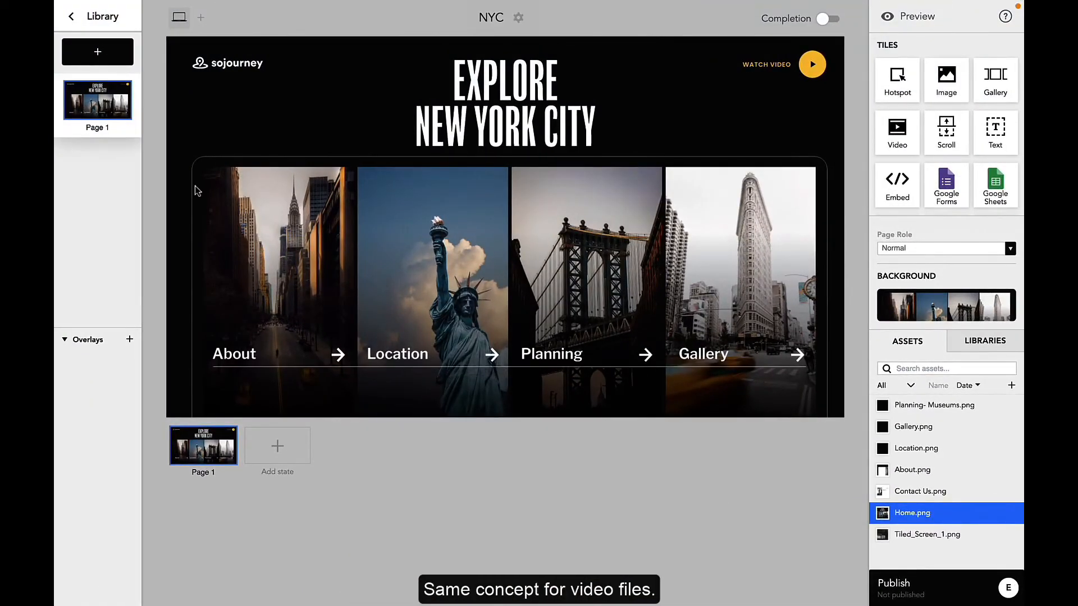
click(96, 52)
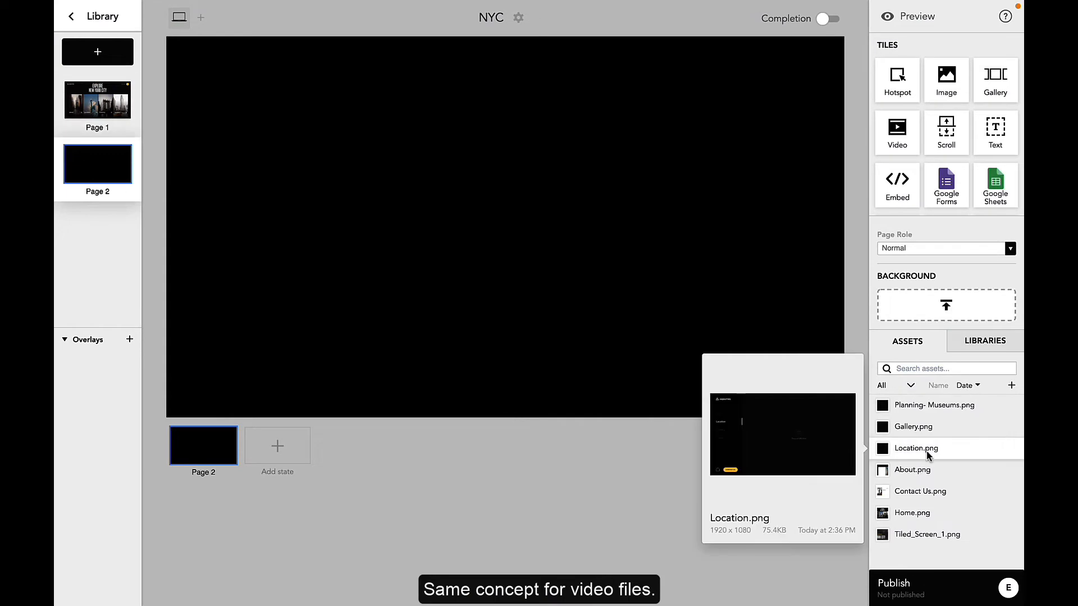
click(917, 448)
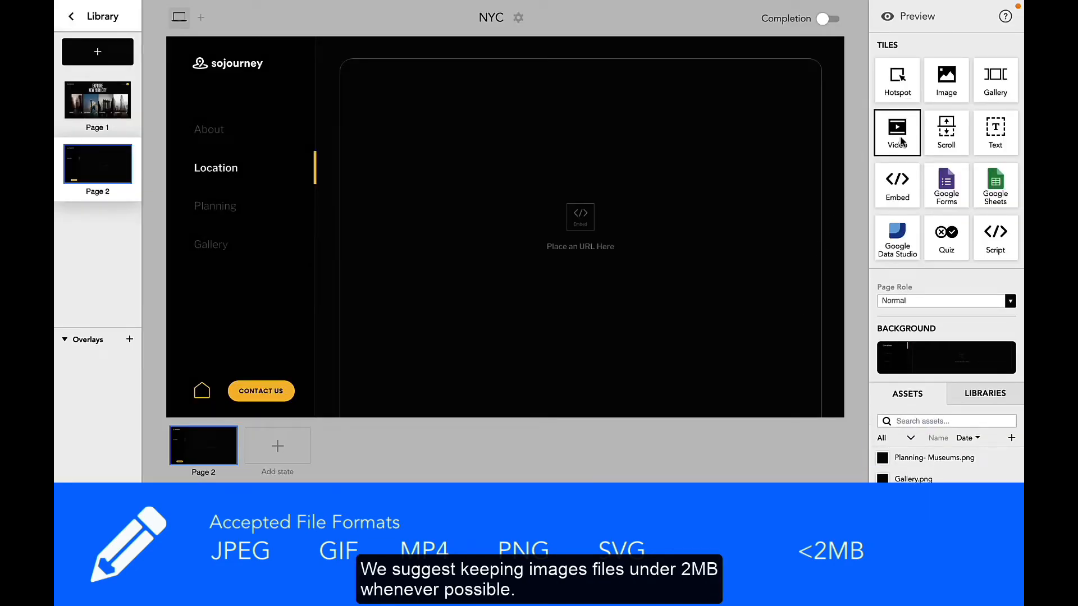
click(896, 132)
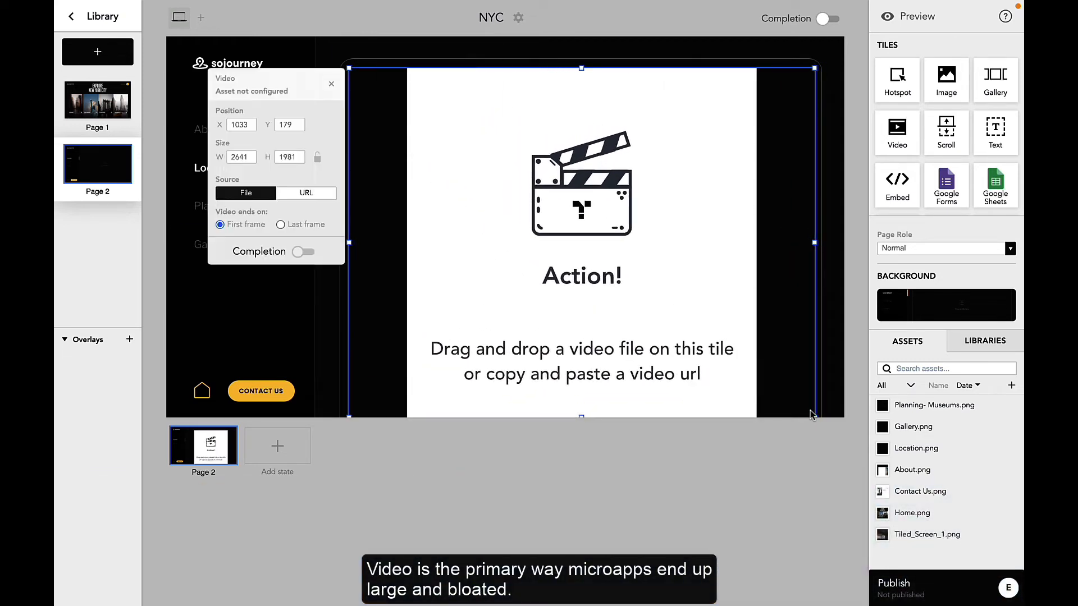
mouse_move(1014, 371)
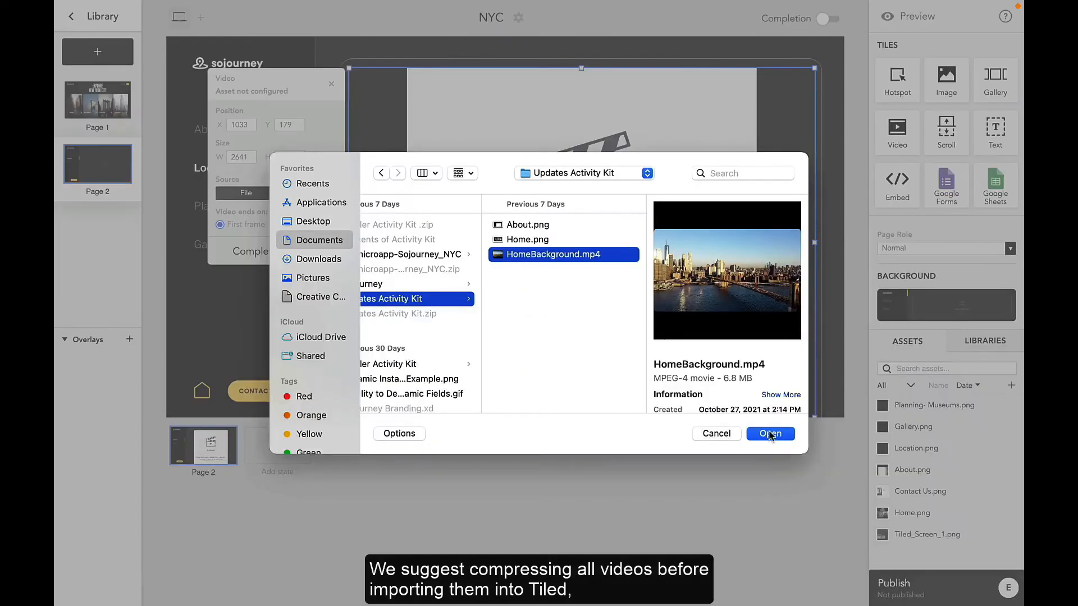
Load HomeBackground.mp4 into the video tile, then switch its source to URL
click(771, 433)
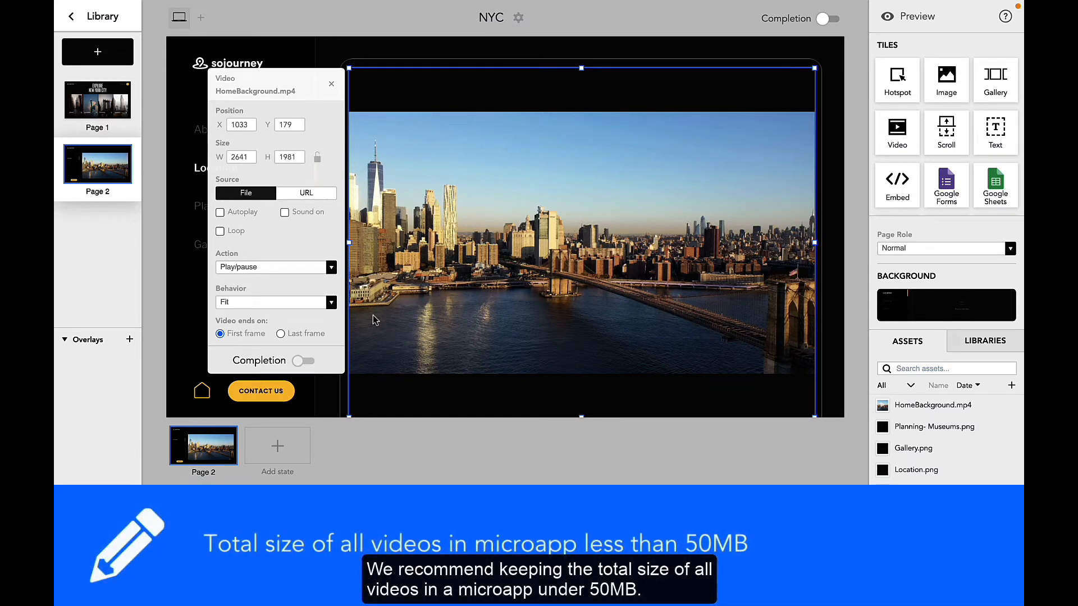
click(305, 193)
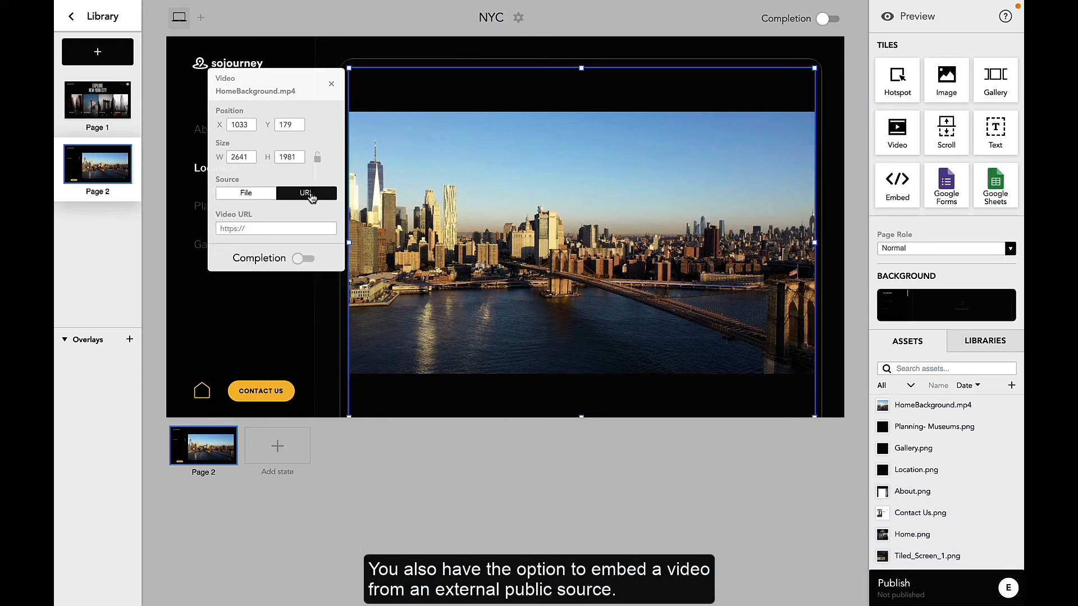
mouse_move(317, 222)
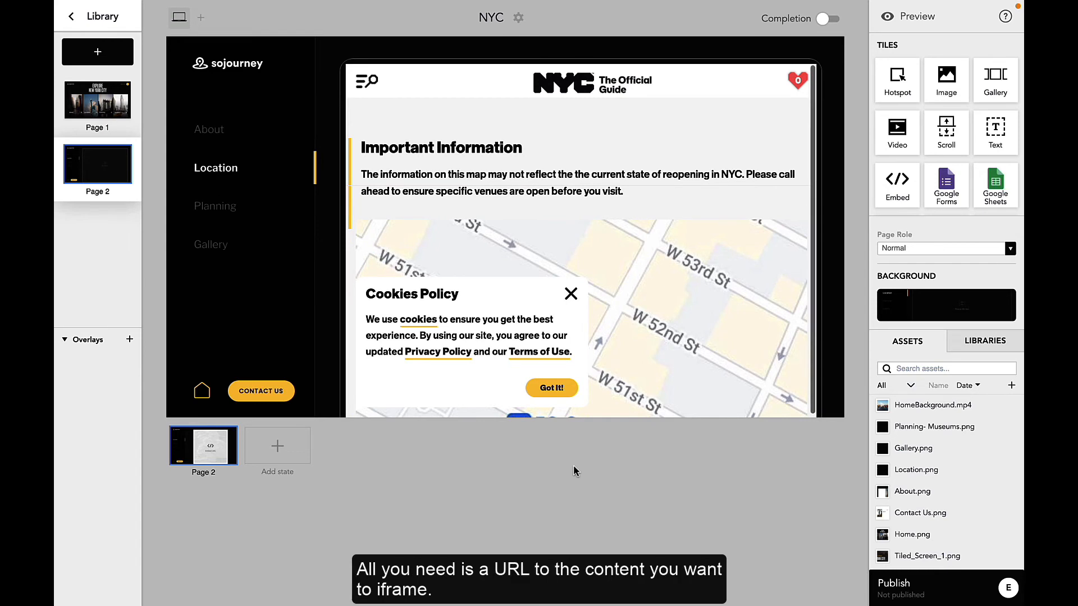
mouse_move(571, 470)
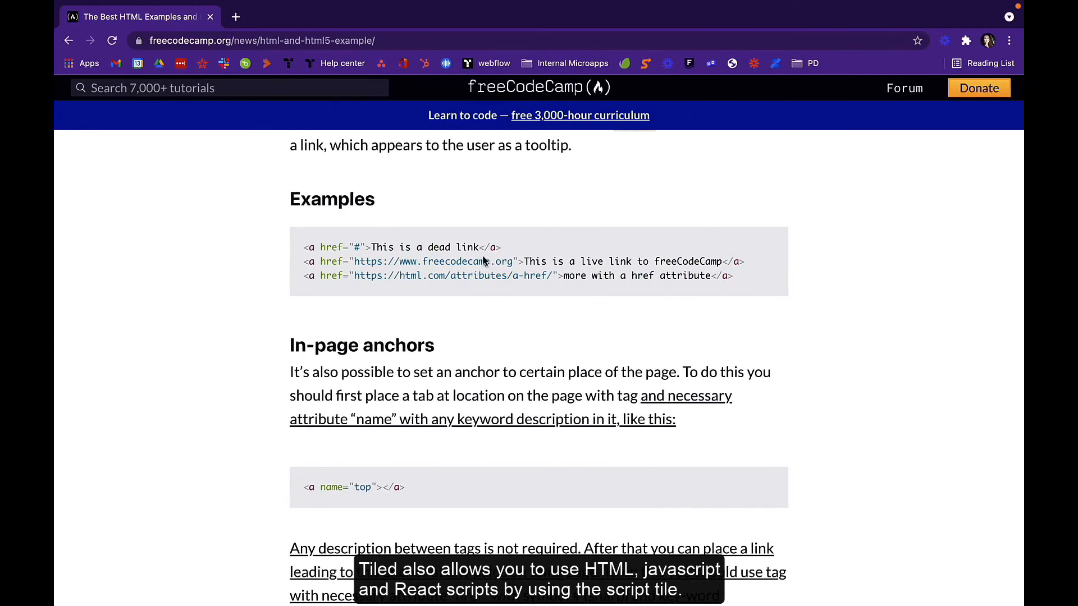
Copy the three freeCodeCamp link examples into a script tile and preview the microapp
drag(300, 247, 733, 276)
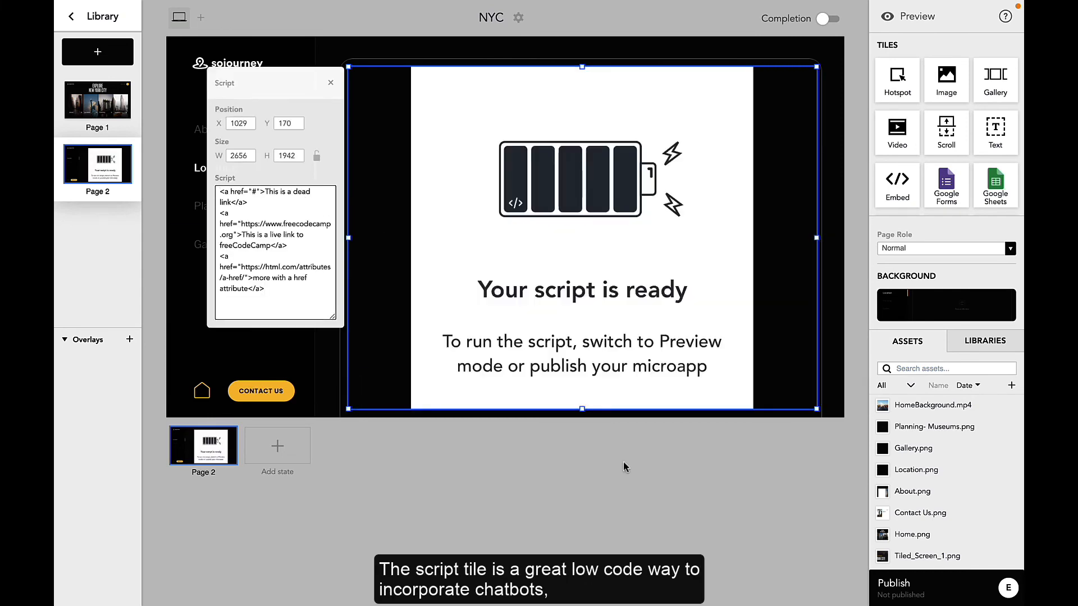
click(330, 82)
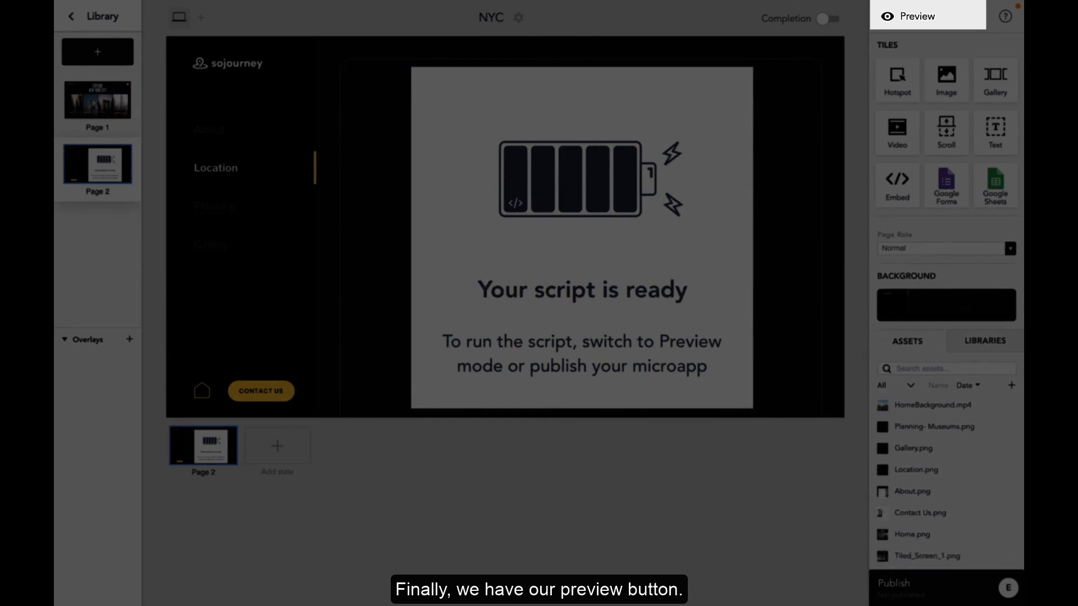
click(926, 16)
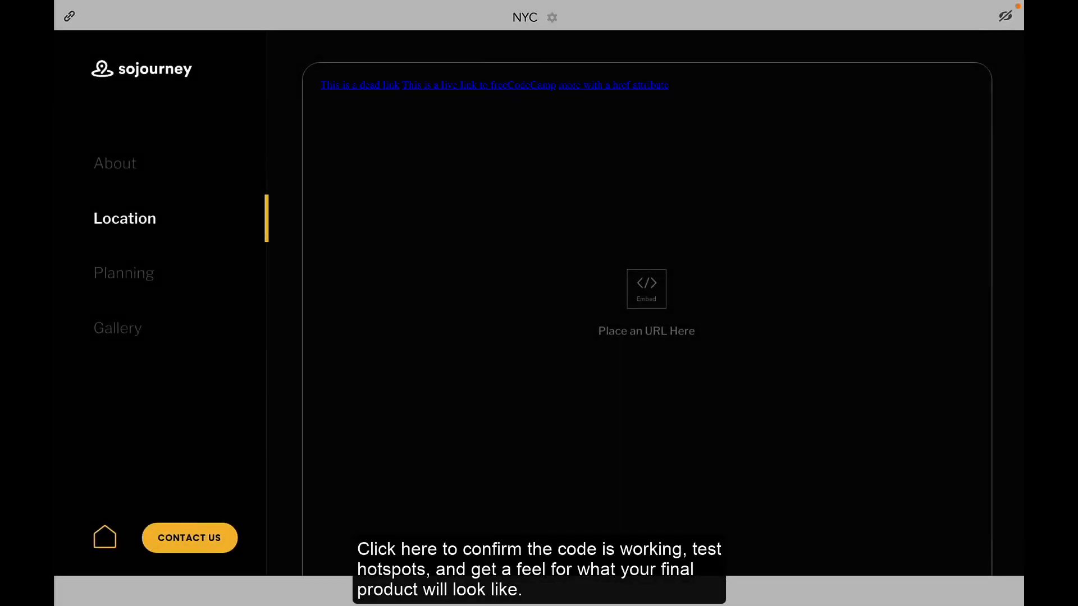